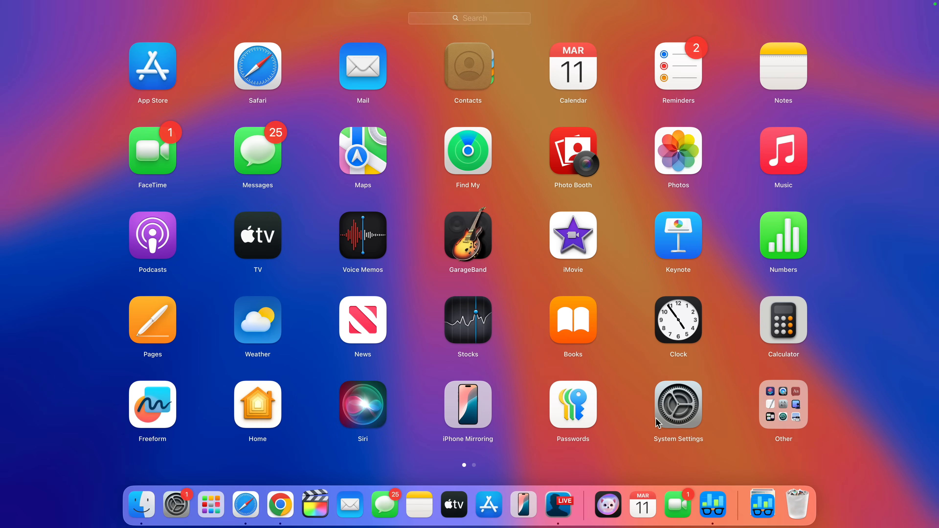
# Launch System Settings and go to the Software Update page.
pyautogui.click(678, 404)
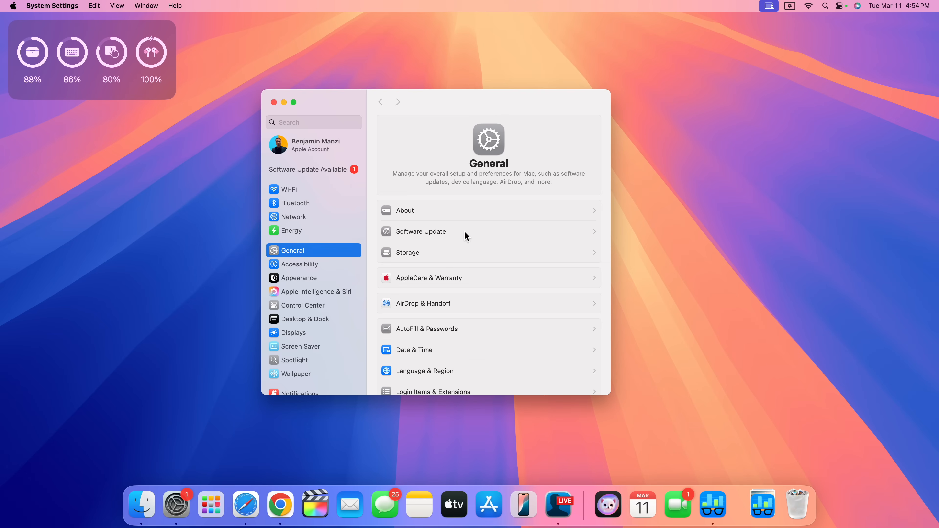
pyautogui.click(421, 232)
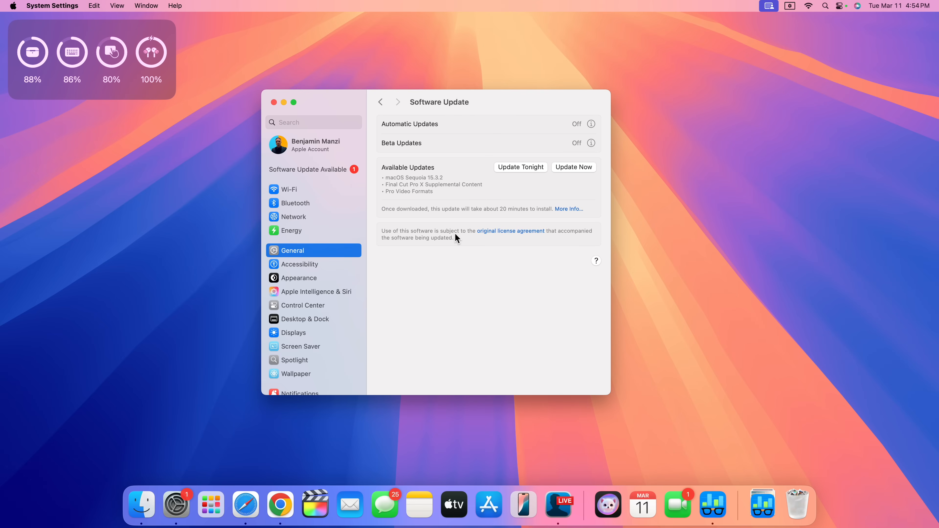
pyautogui.moveTo(433, 189)
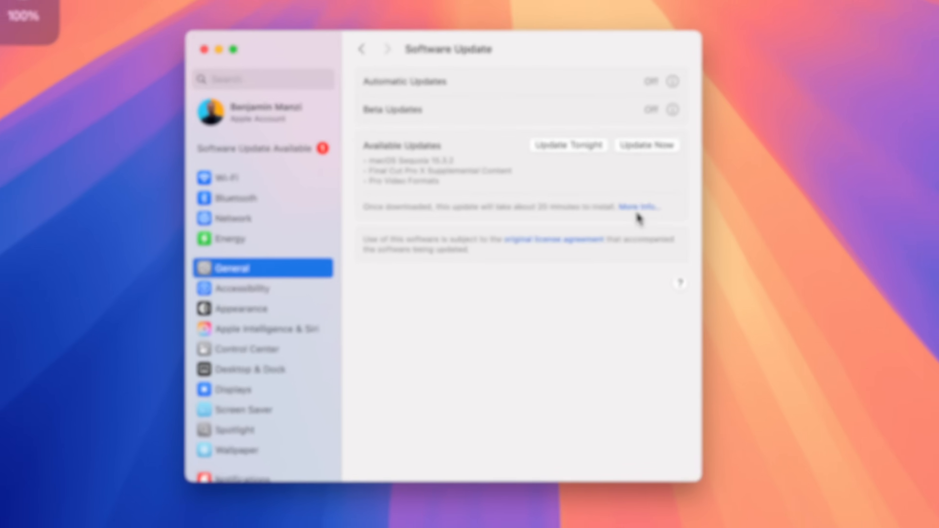
# Show More Info for the available updates, listing macOS Sequoia 15.3.2 at 1.45 GB.
pyautogui.click(639, 207)
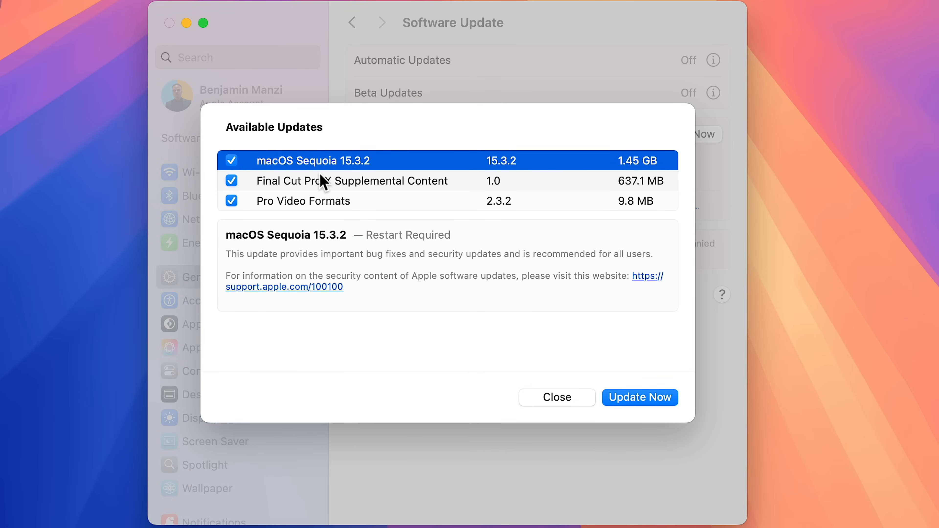
pyautogui.moveTo(322, 183)
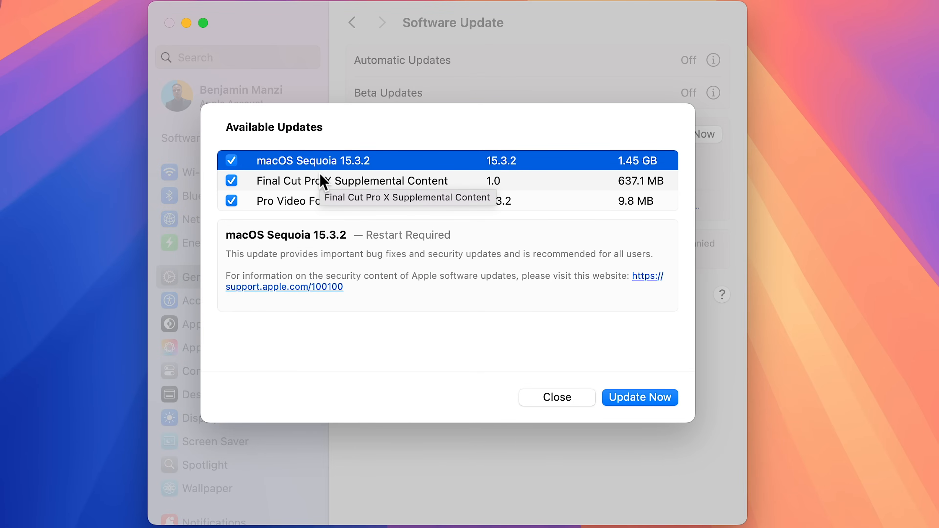
pyautogui.moveTo(632, 178)
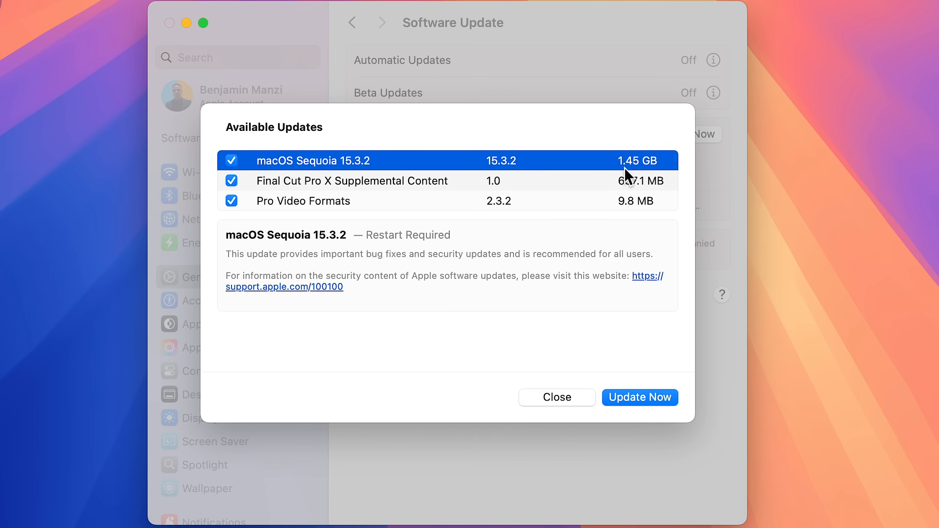
pyautogui.moveTo(351, 174)
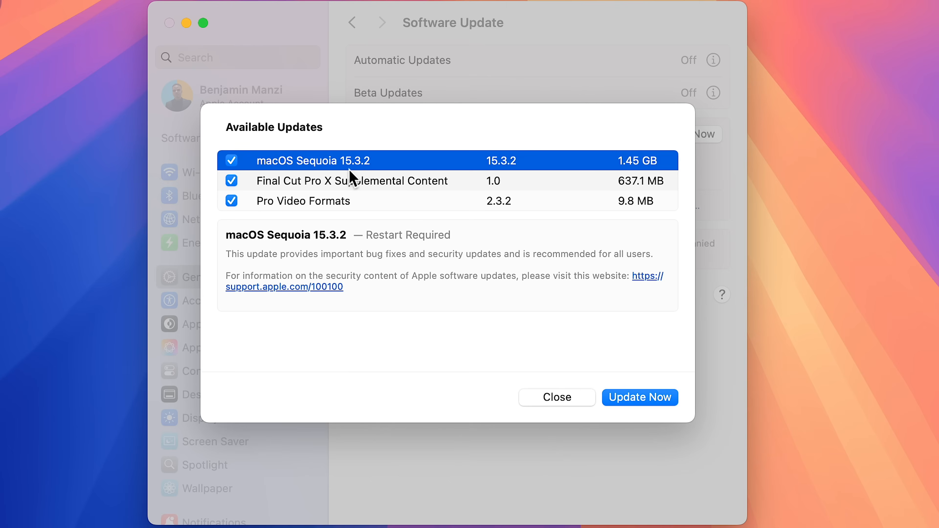
pyautogui.moveTo(573, 274)
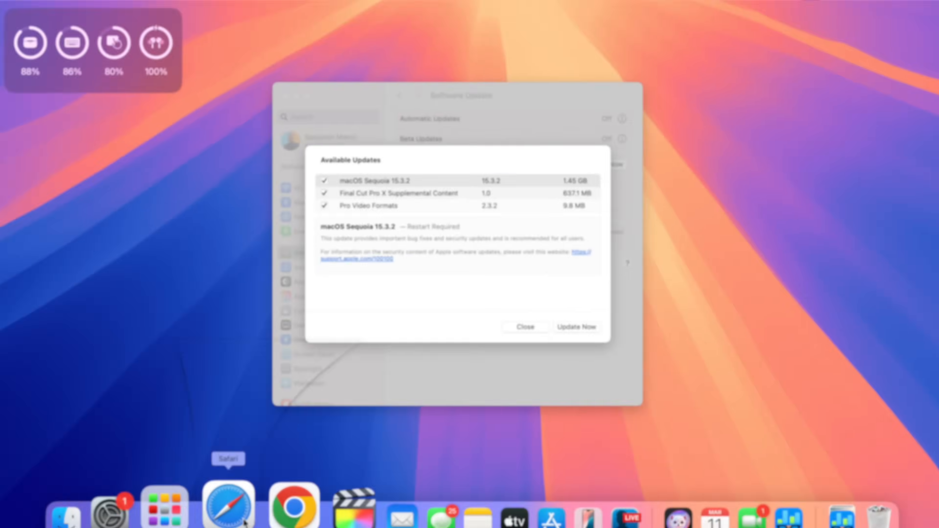
# Switch to Safari and scroll the Apple Developer OS downloads page down to macOS 15.3.2 (build 24D81).
pyautogui.click(229, 505)
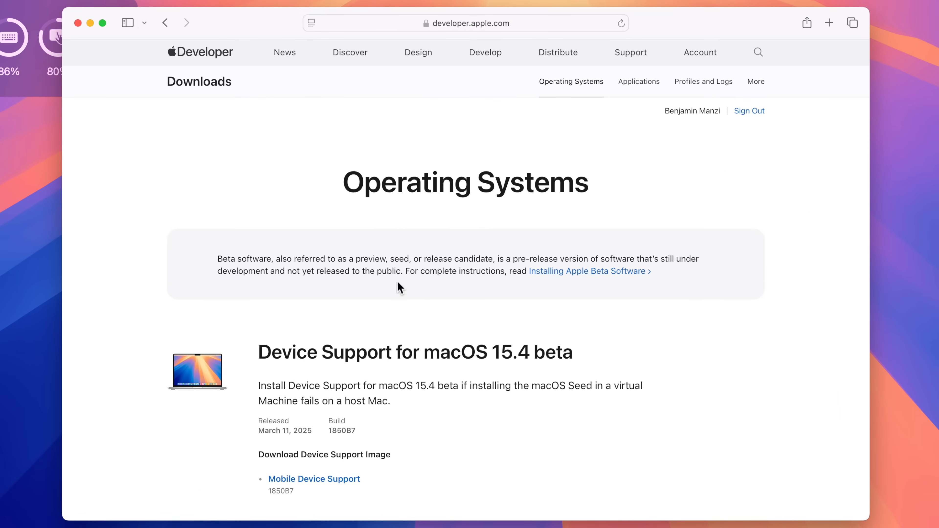
pyautogui.scroll(-3)
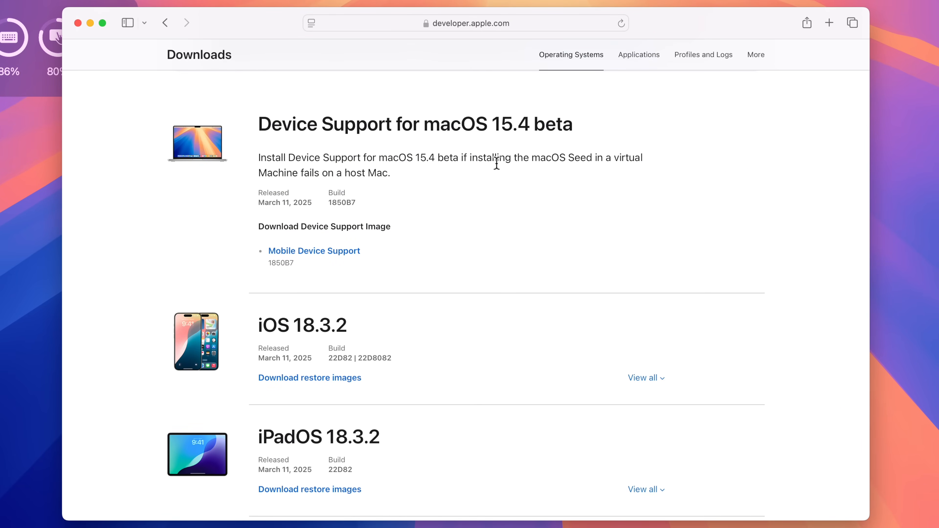
pyautogui.scroll(-3)
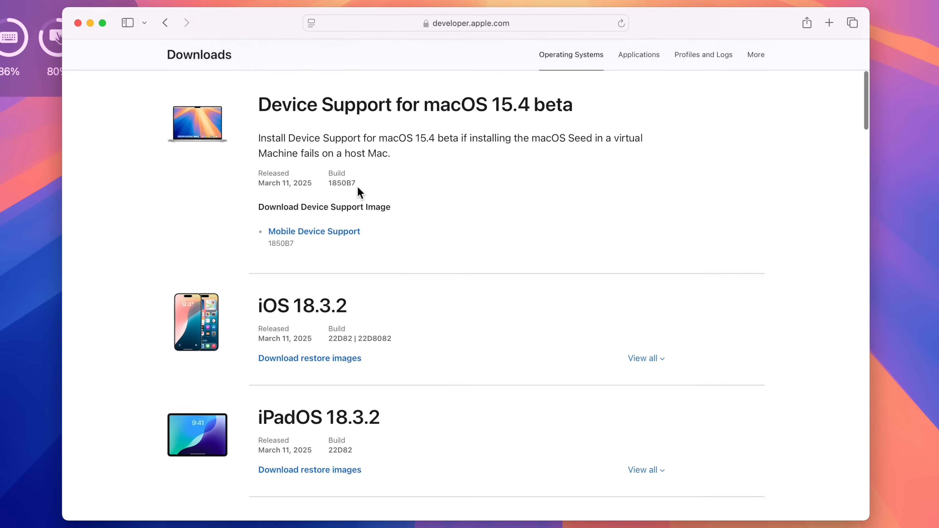
pyautogui.scroll(-3)
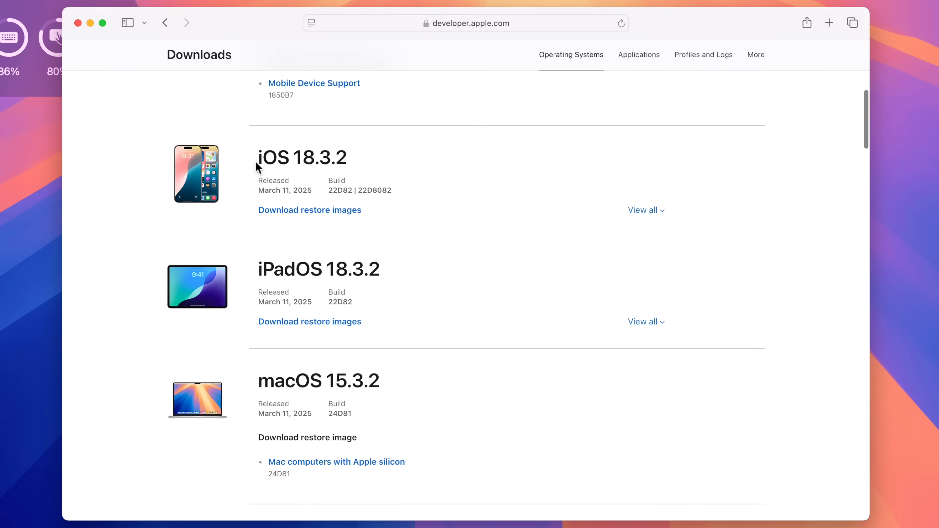
pyautogui.scroll(-3)
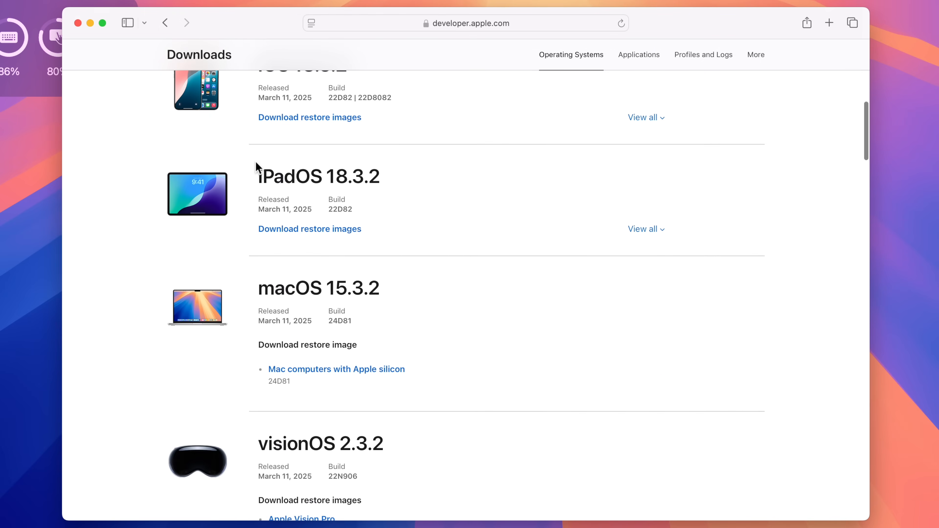
pyautogui.scroll(-3)
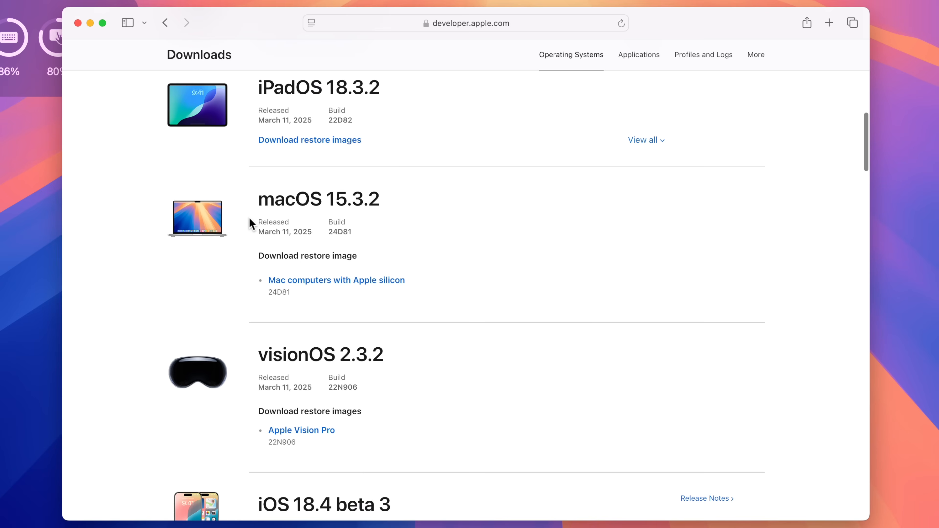
pyautogui.scroll(-3)
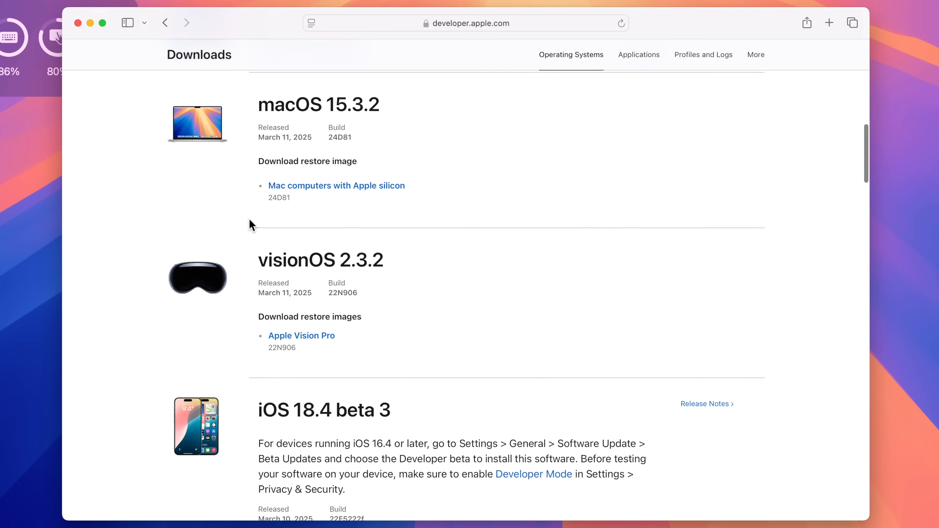
pyautogui.scroll(-3)
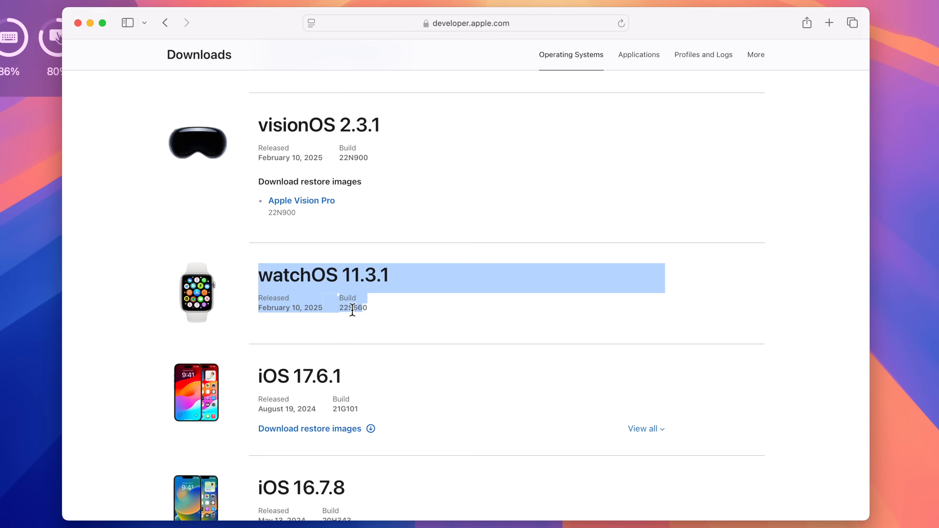
# Select the watchOS release date and build text on the downloads page.
pyautogui.click(272, 325)
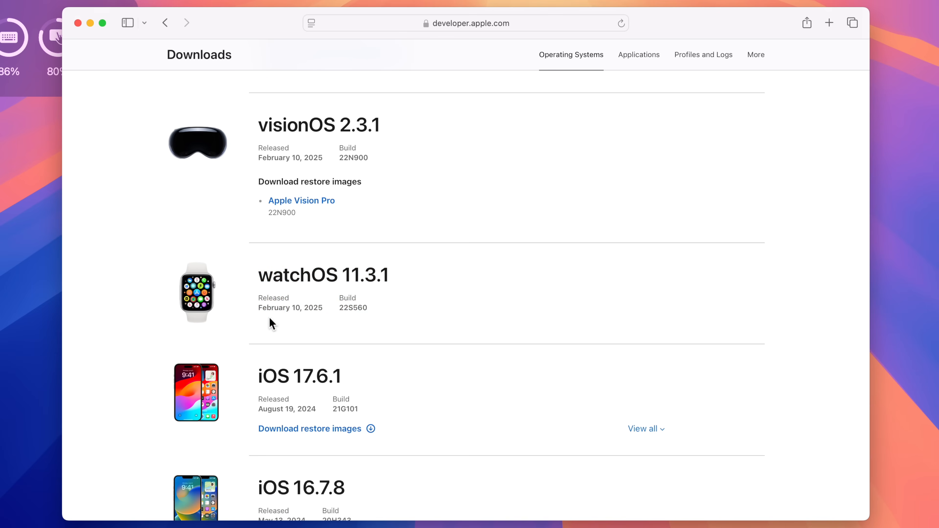
pyautogui.moveTo(275, 307); pyautogui.dragTo(368, 307)
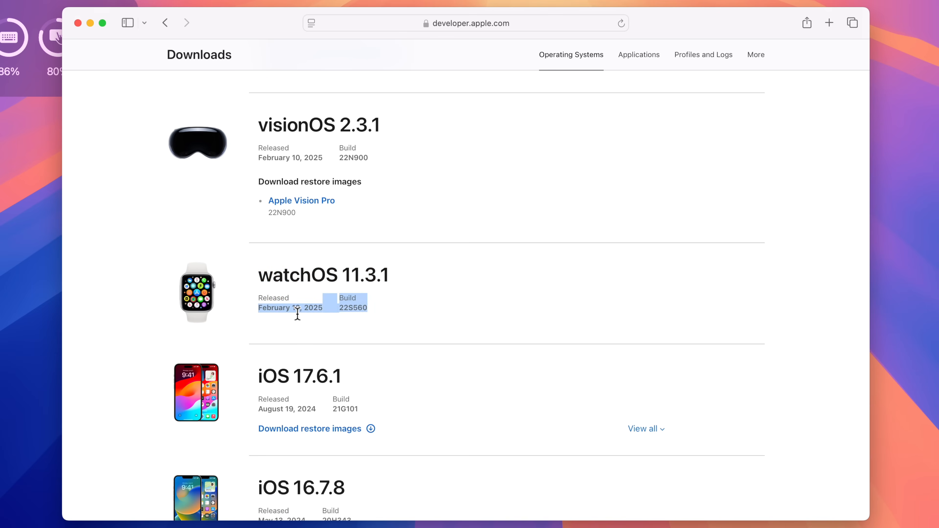
pyautogui.scroll(-3)
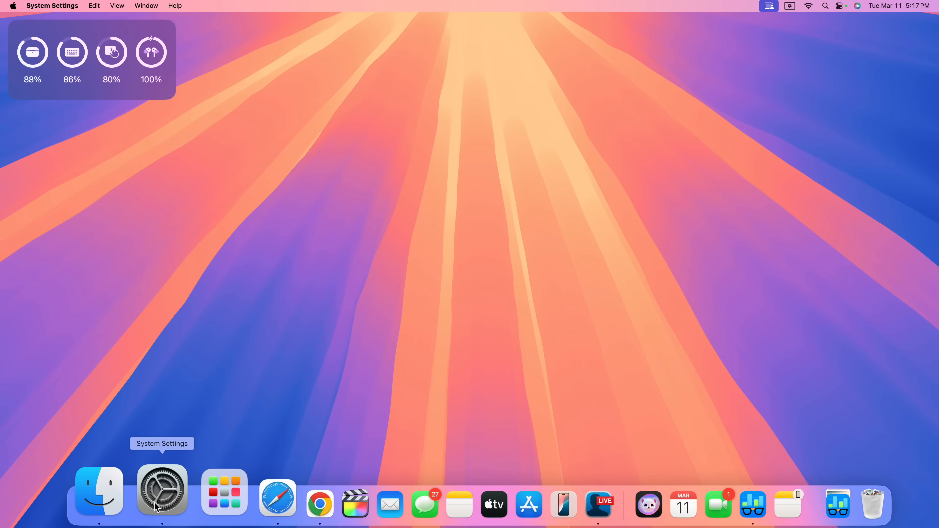
# Return to System Settings, show Storage, and view macOS details: 20.01 GB, version 15.3.2 (Build 24D81).
pyautogui.click(161, 494)
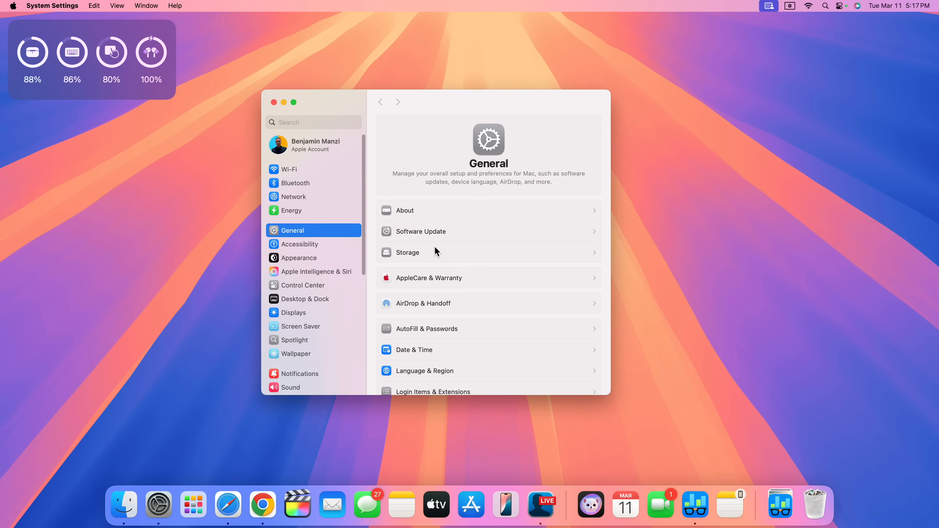
pyautogui.click(408, 252)
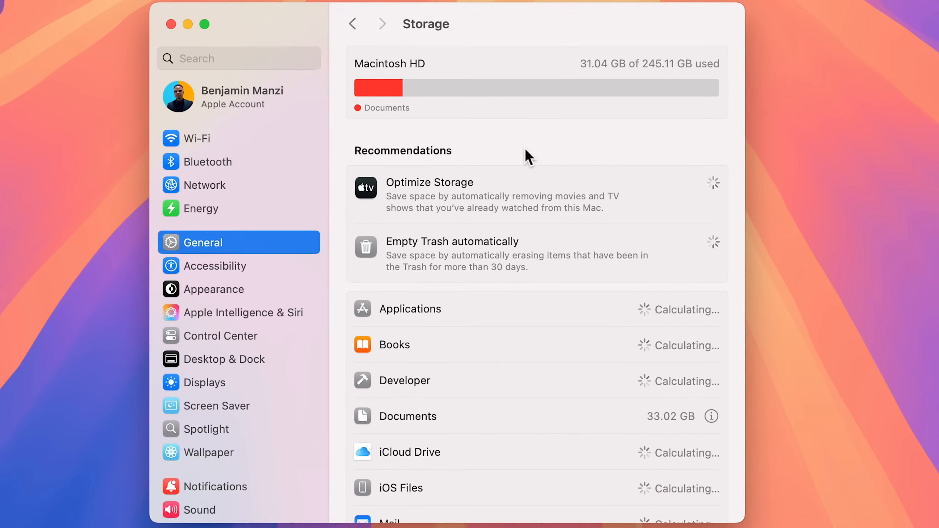
pyautogui.scroll(-3)
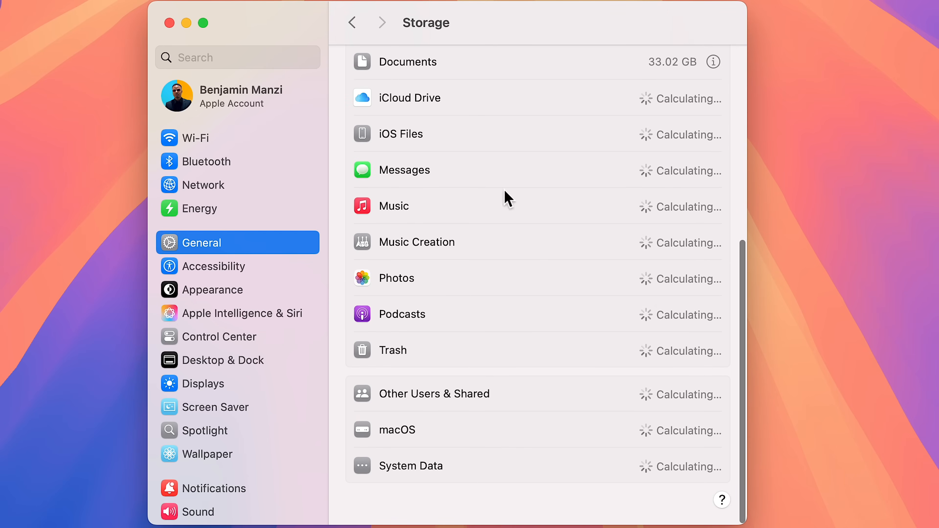
pyautogui.moveTo(648, 475)
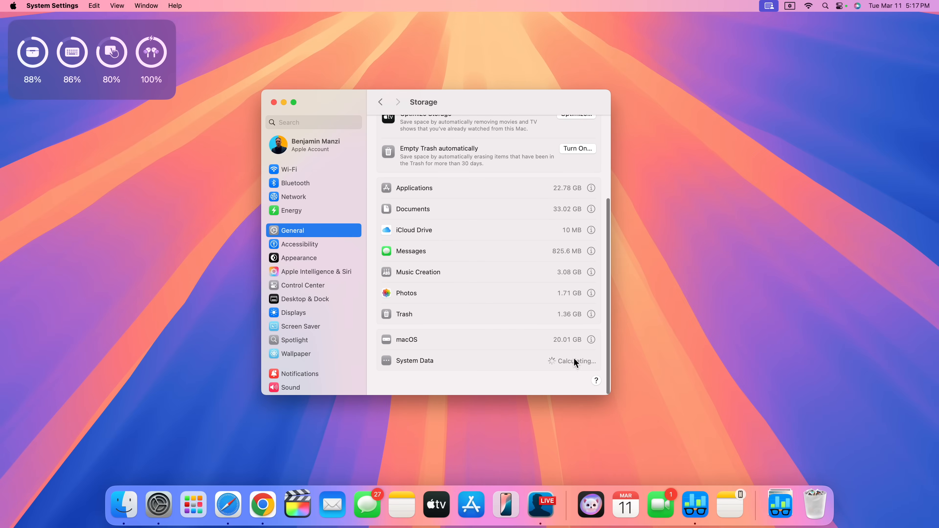
pyautogui.click(590, 340)
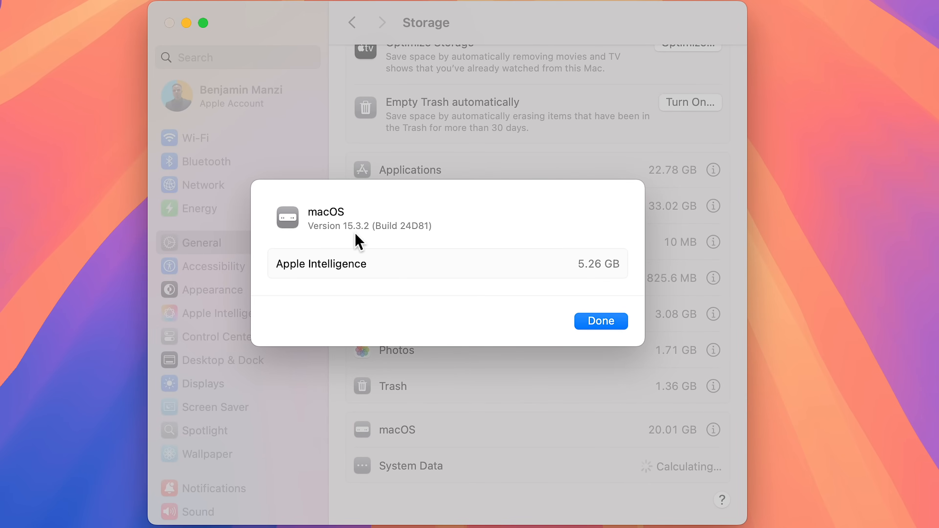
pyautogui.moveTo(412, 240)
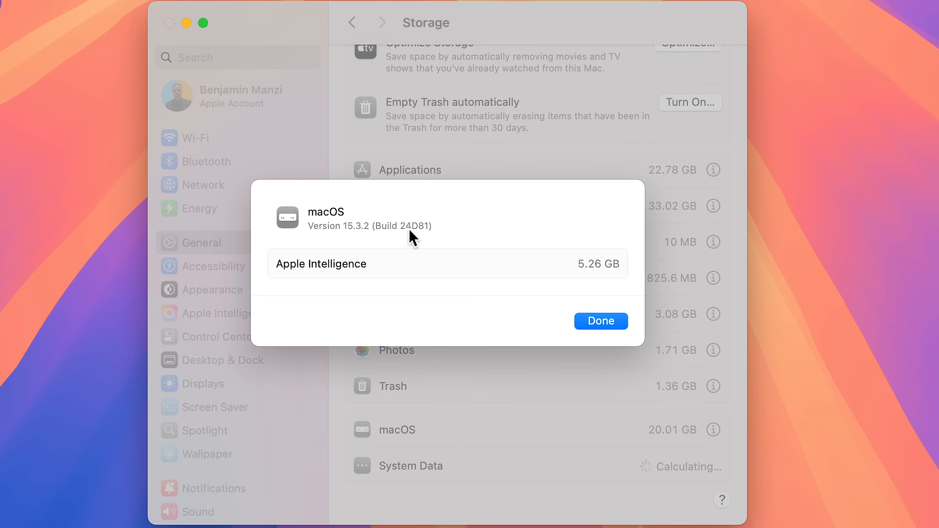
pyautogui.moveTo(419, 242)
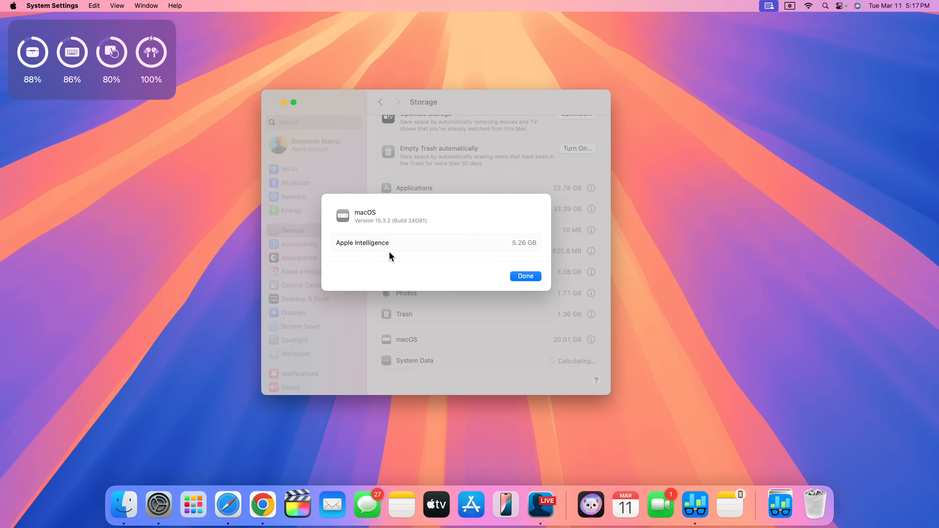
pyautogui.moveTo(406, 262)
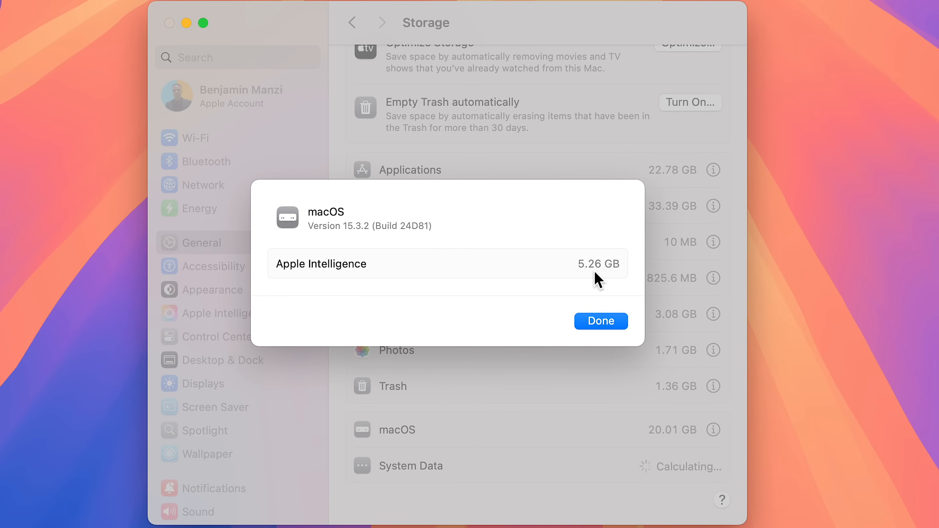
pyautogui.moveTo(587, 283)
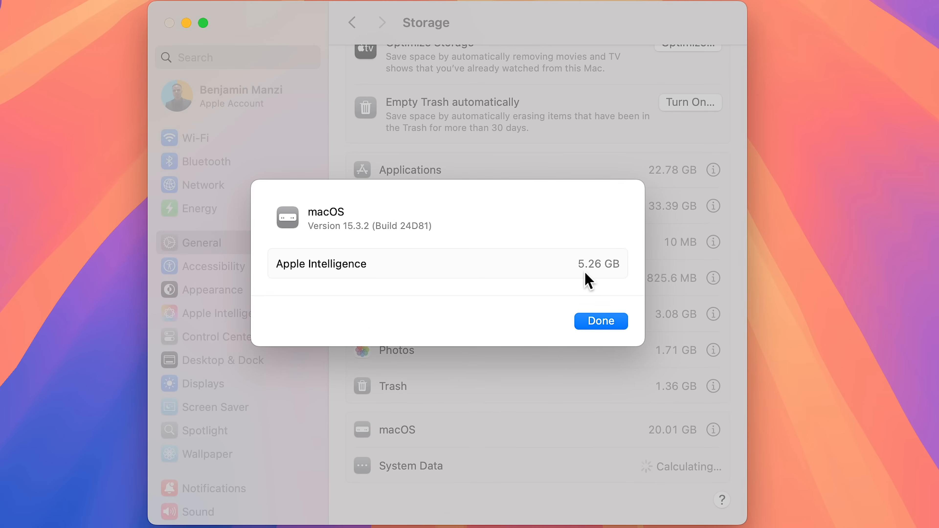